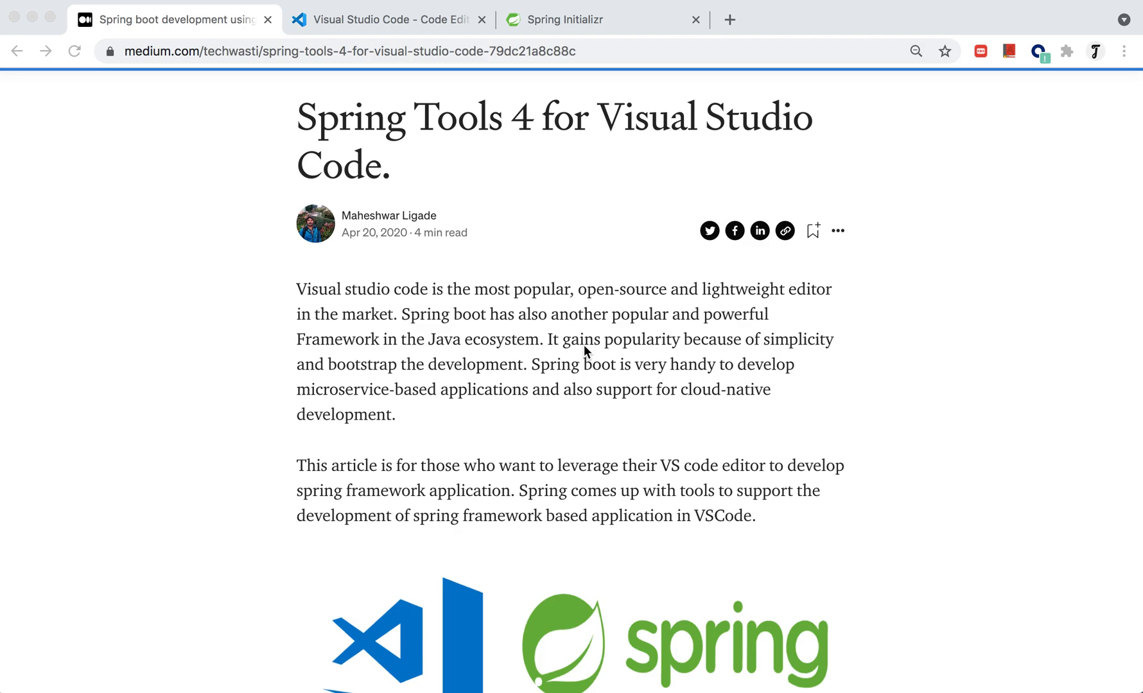
# - Browse the Spring Tools article and the Visual Studio Code website's download options for other platforms
pyautogui.scroll(-3)
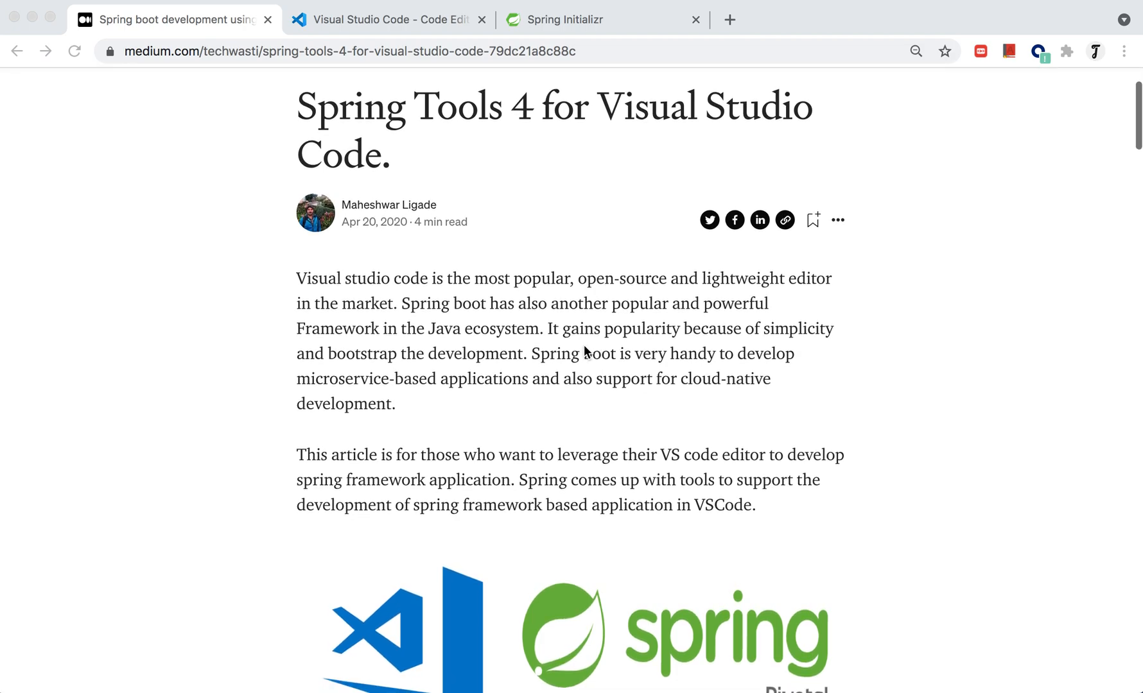
pyautogui.scroll(-3)
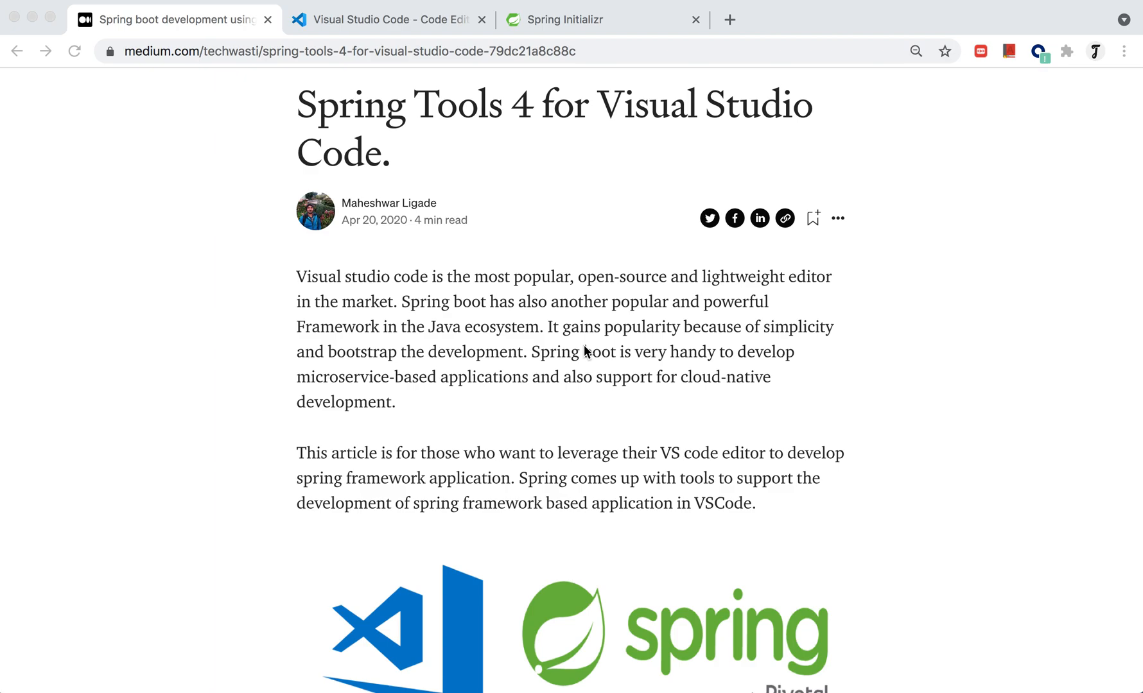
pyautogui.scroll(-3)
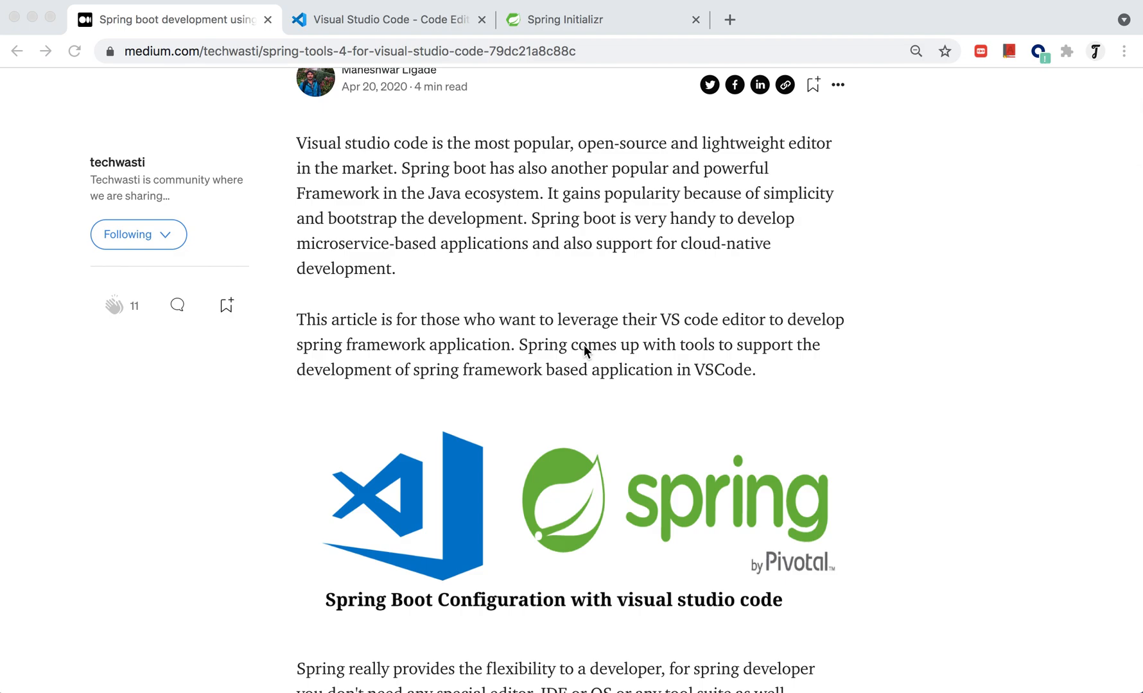
pyautogui.scroll(-3)
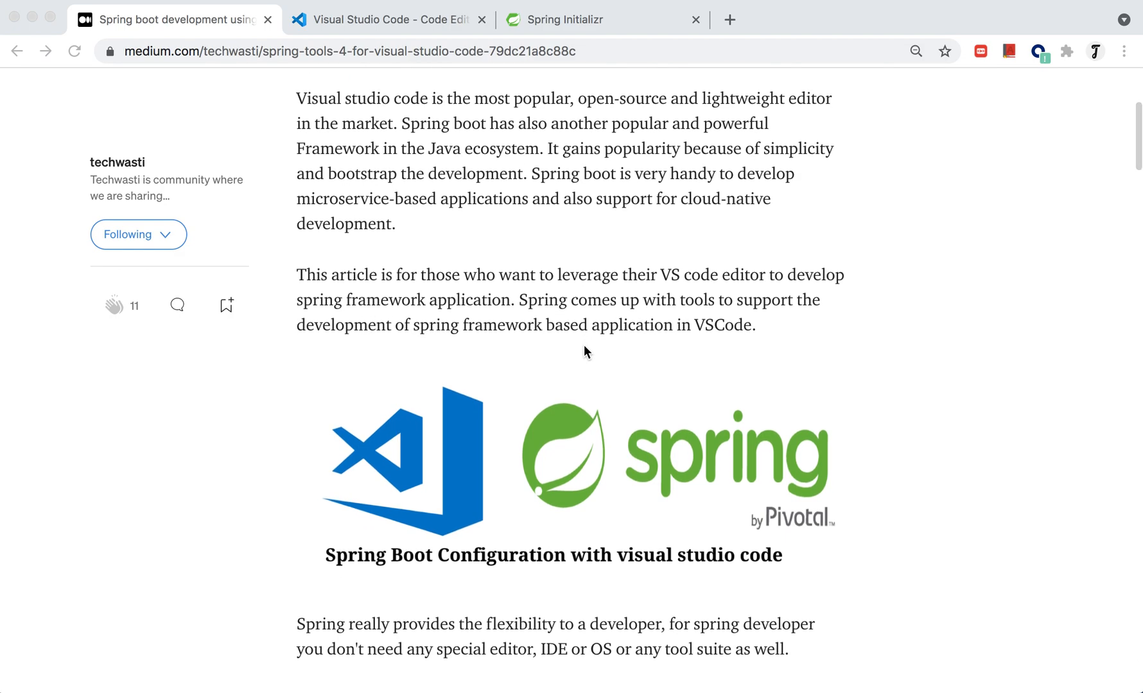
pyautogui.scroll(-3)
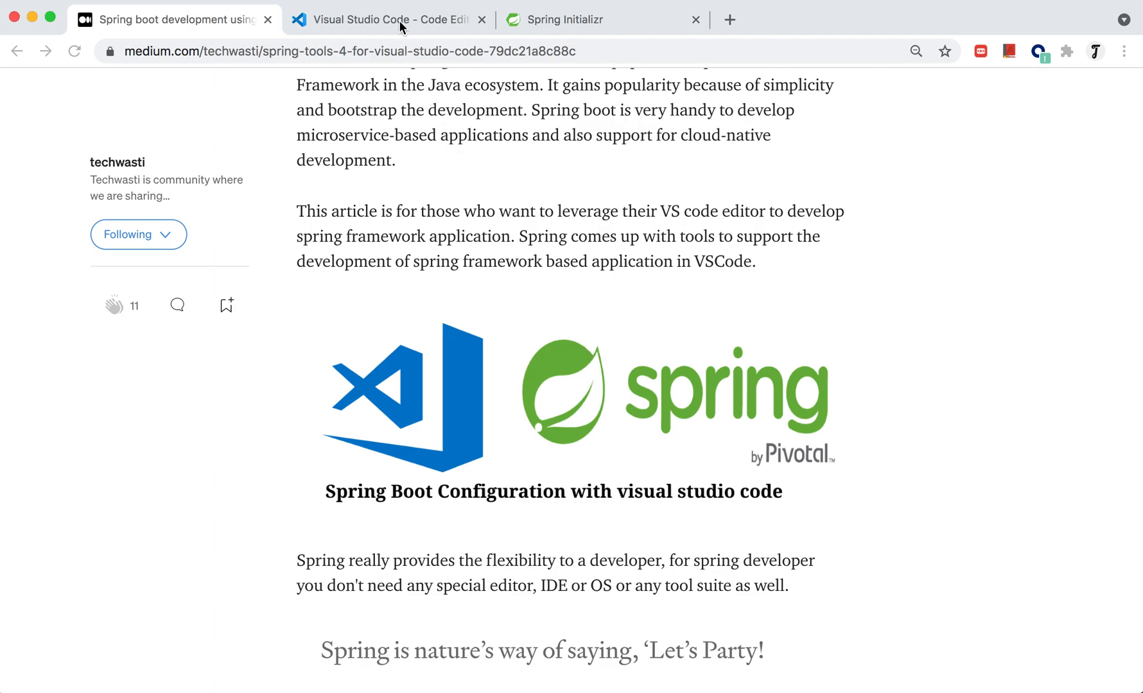
pyautogui.click(385, 19)
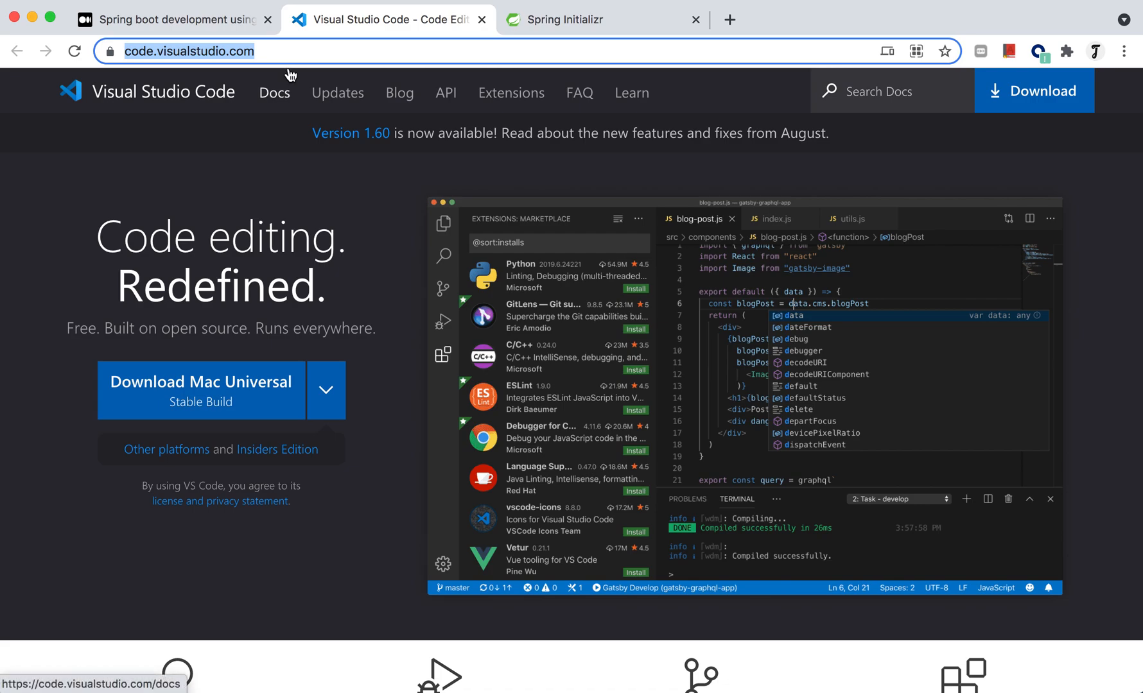
pyautogui.moveTo(304, 175)
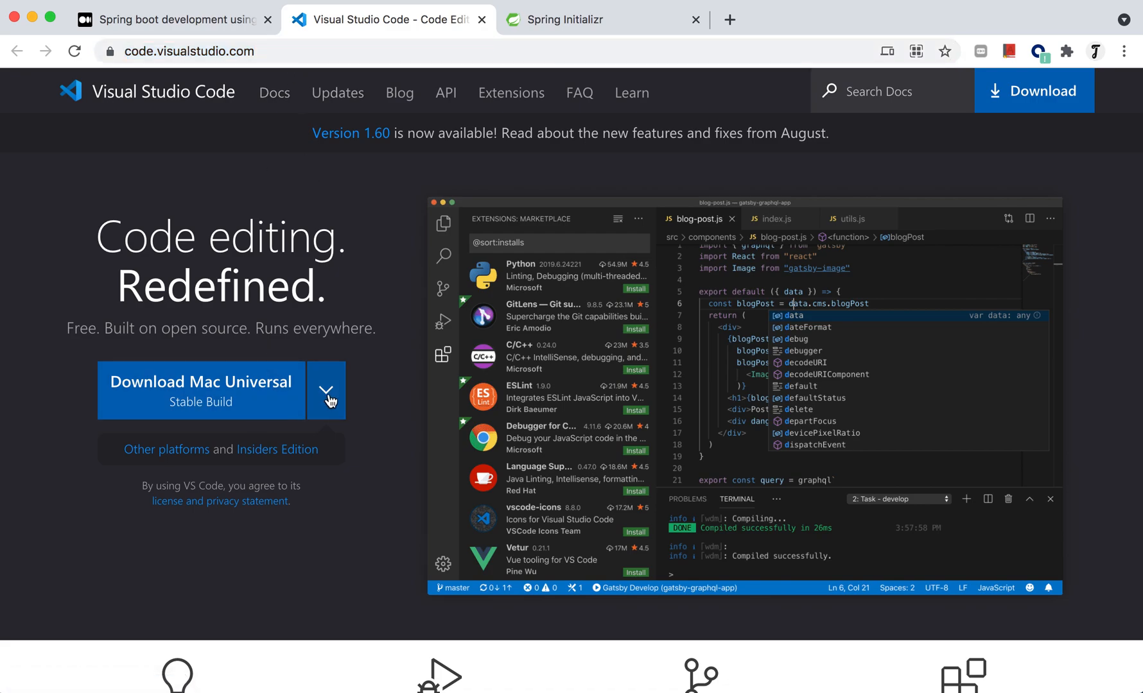
pyautogui.click(326, 390)
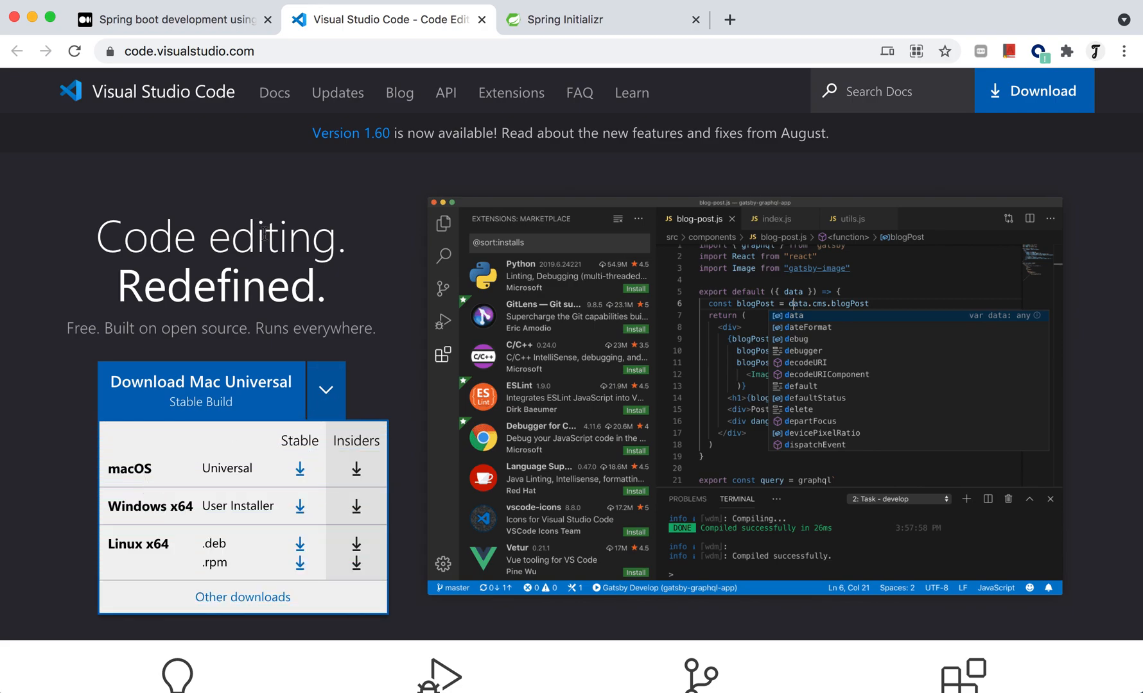
pyautogui.click(325, 389)
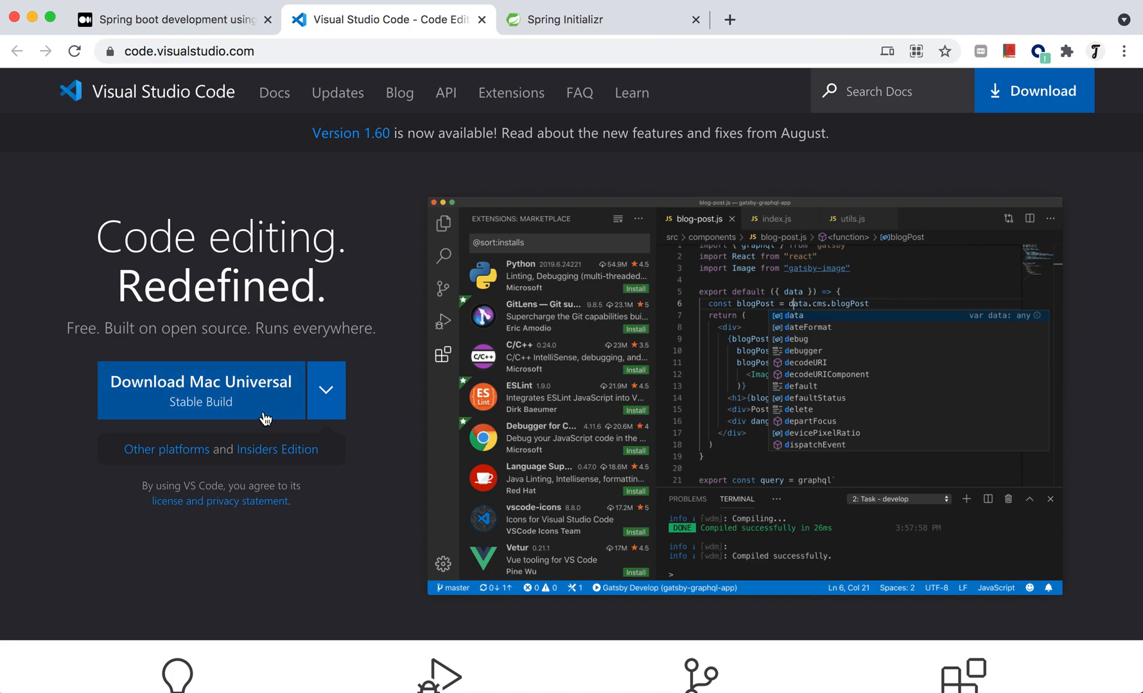
pyautogui.moveTo(368, 126)
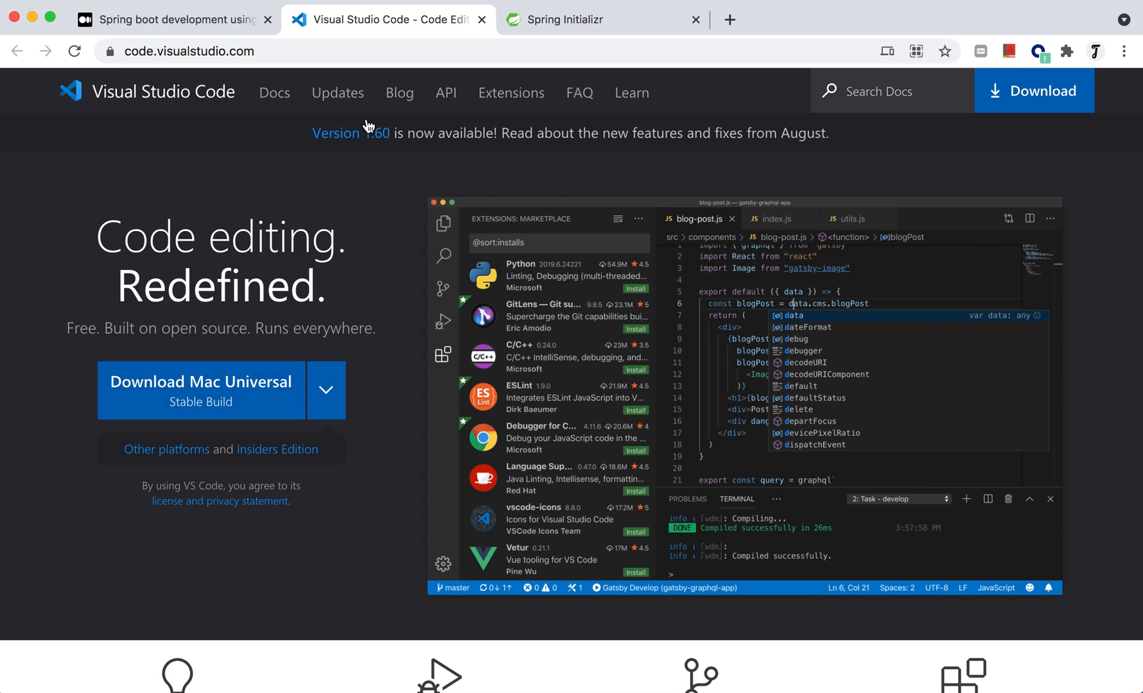
pyautogui.click(168, 19)
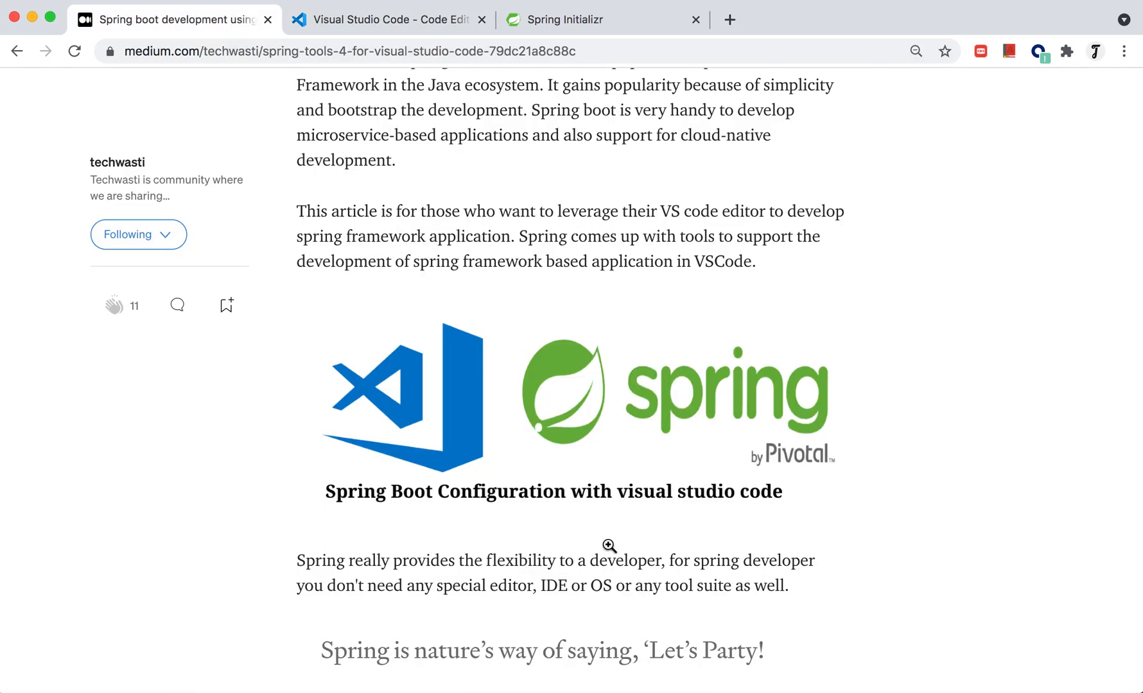
# - Switch to the demo project in VS Code and search the Extensions view for 'spring'
pyautogui.click(559, 659)
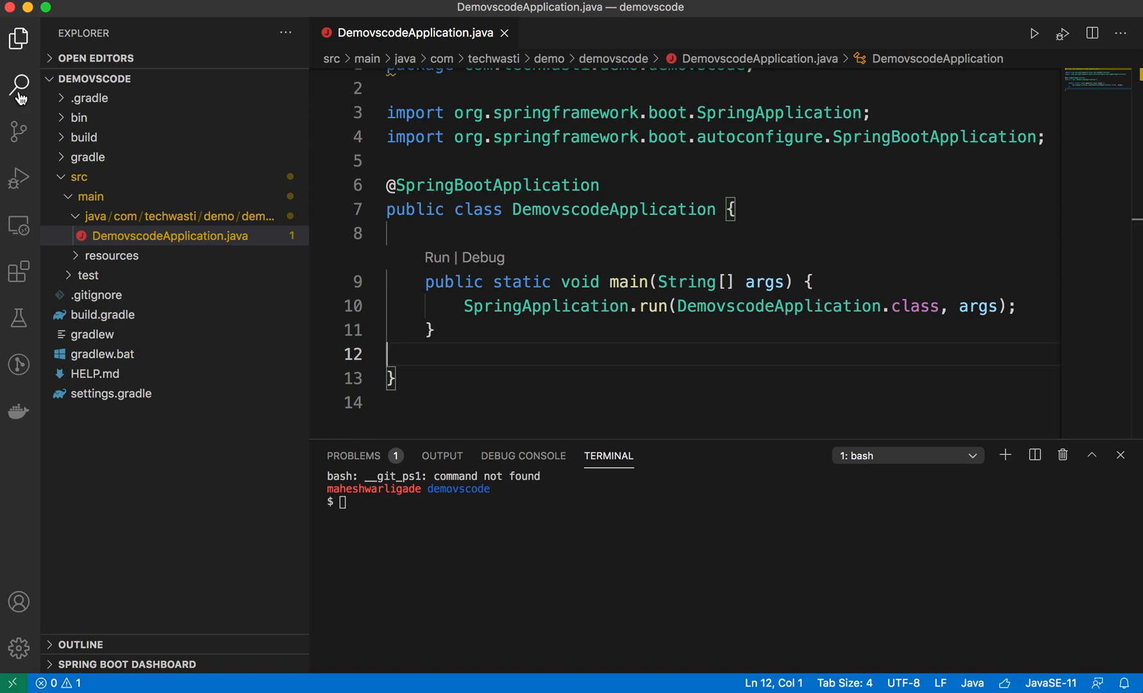
pyautogui.click(18, 85)
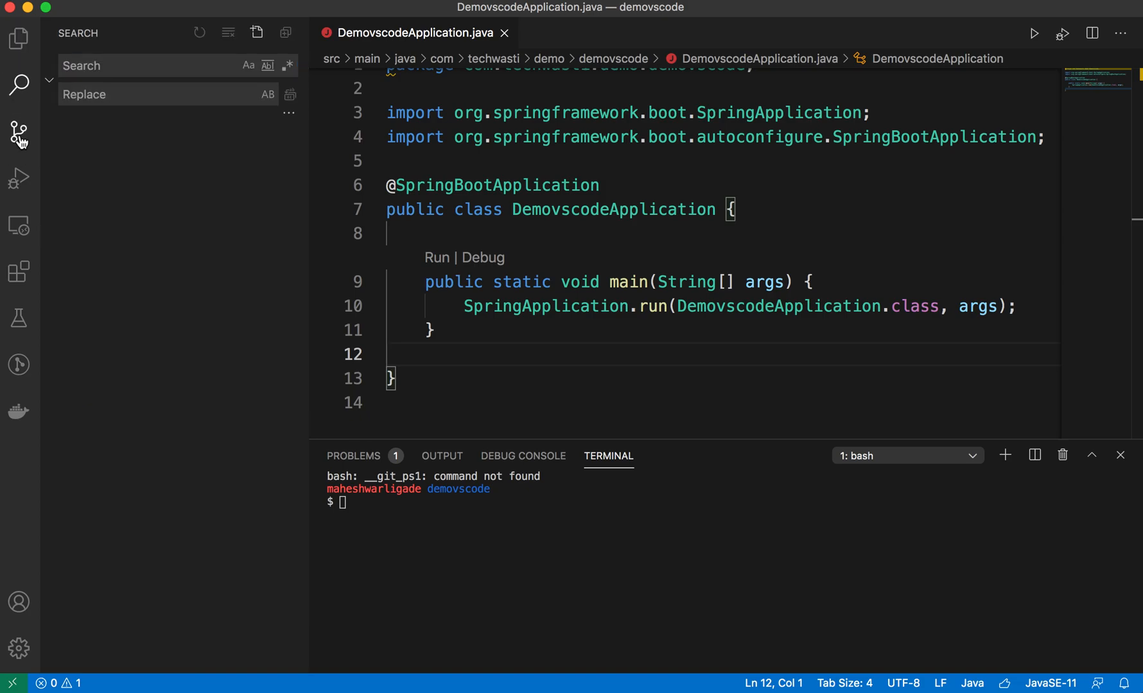
pyautogui.click(18, 132)
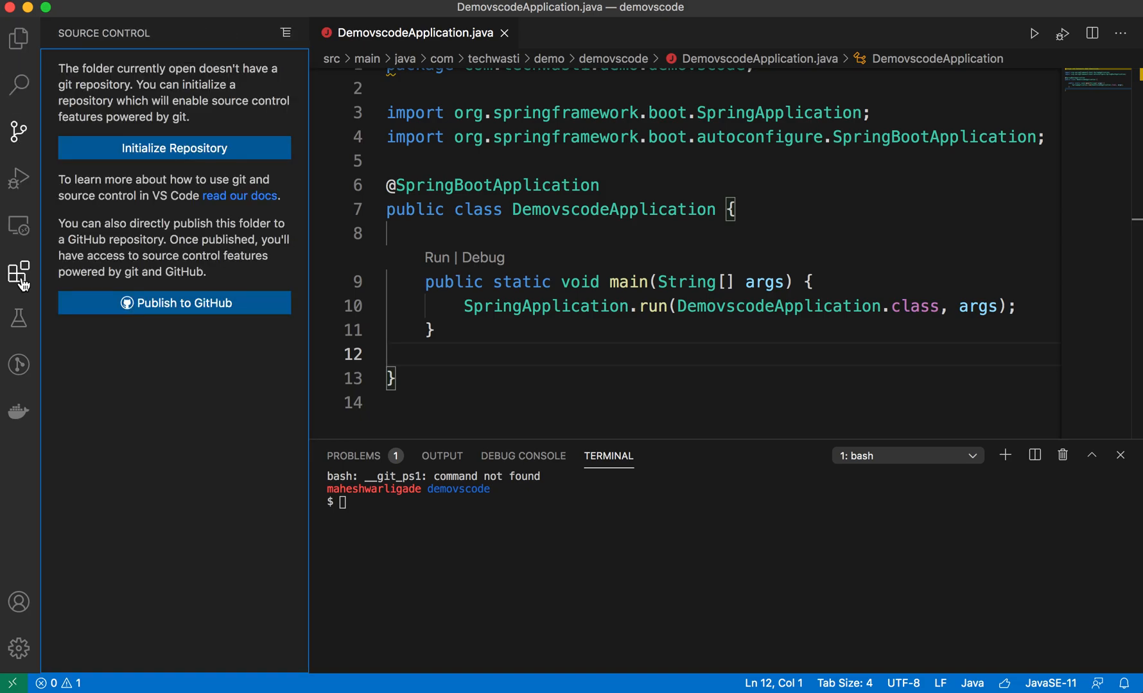
pyautogui.click(18, 272)
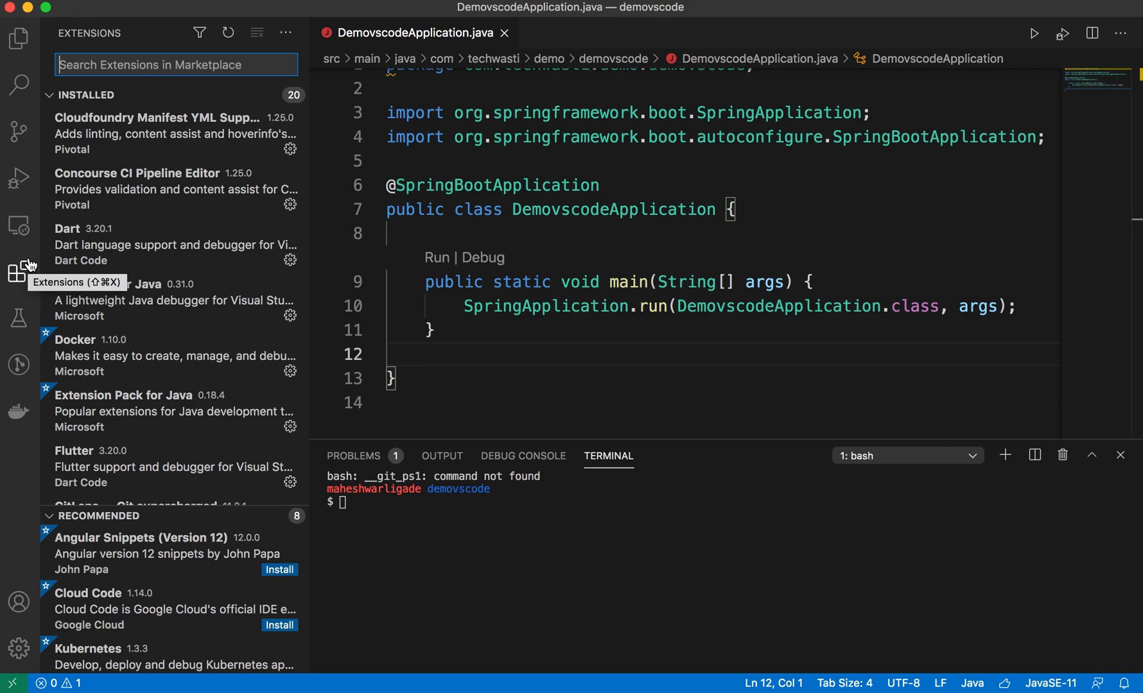
pyautogui.write('spring')
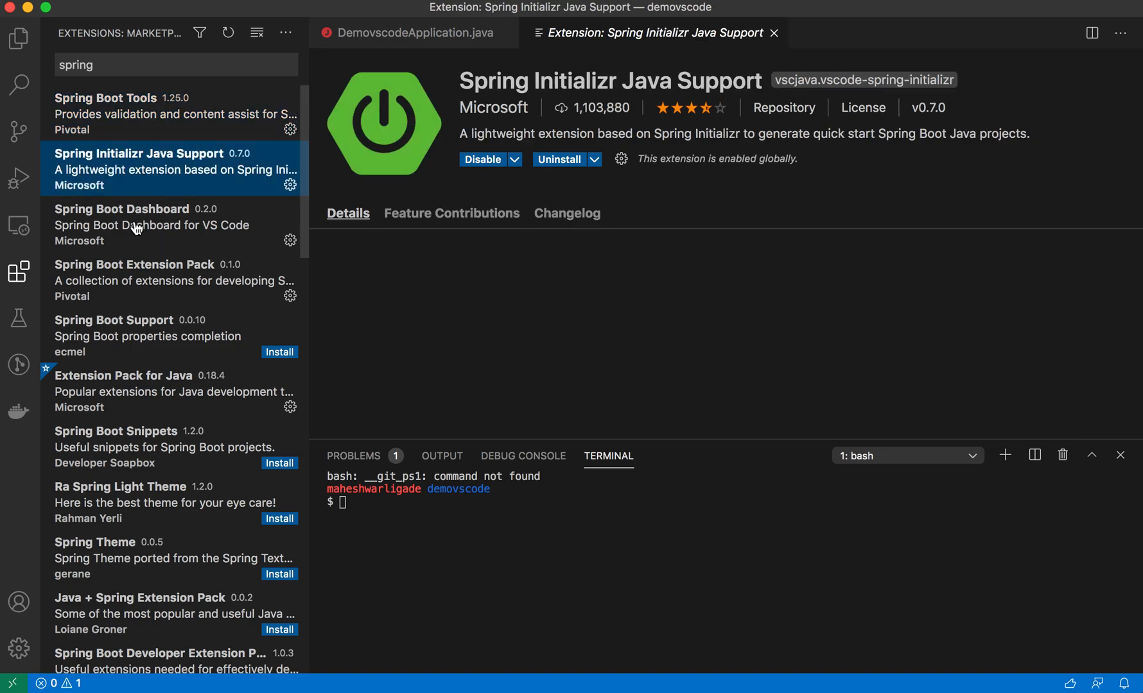
# - Review the Spring Boot Extension Pack details page and its bundled extensions
pyautogui.click(135, 281)
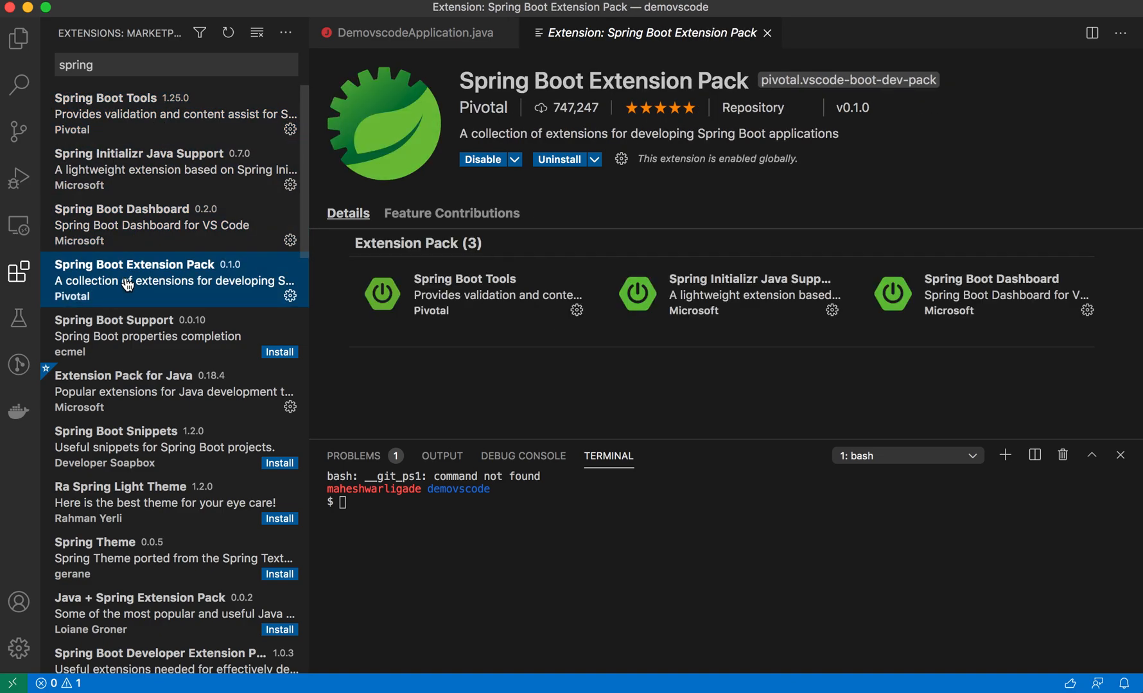
pyautogui.scroll(-3)
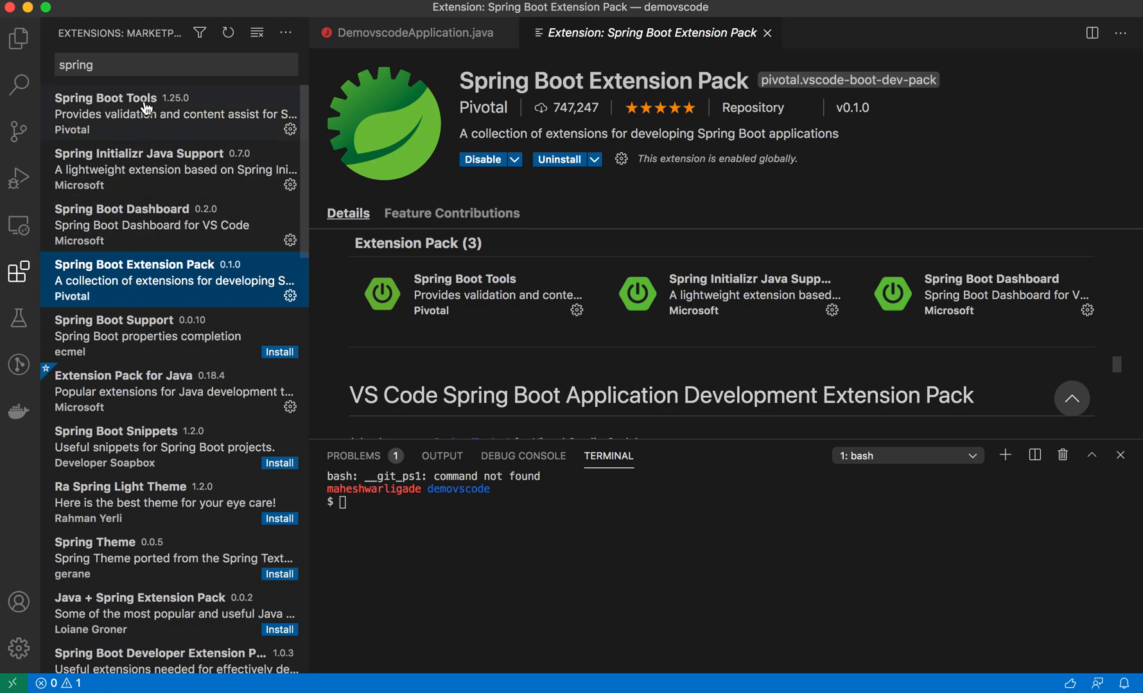
pyautogui.moveTo(254, 289)
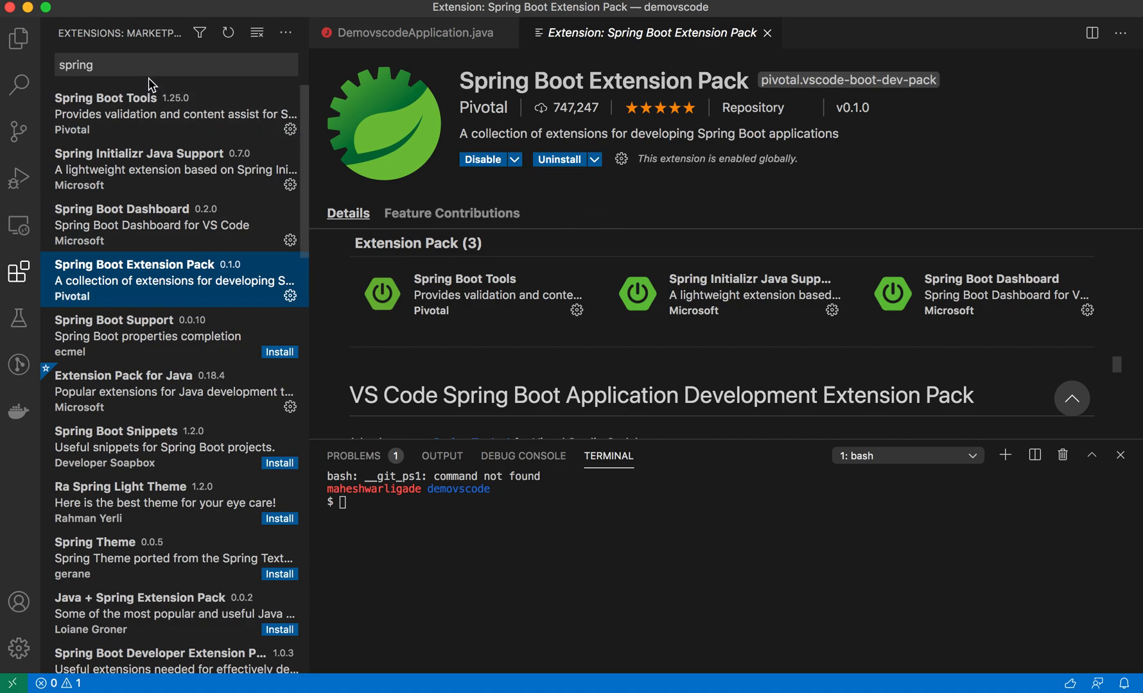
pyautogui.moveTo(131, 237)
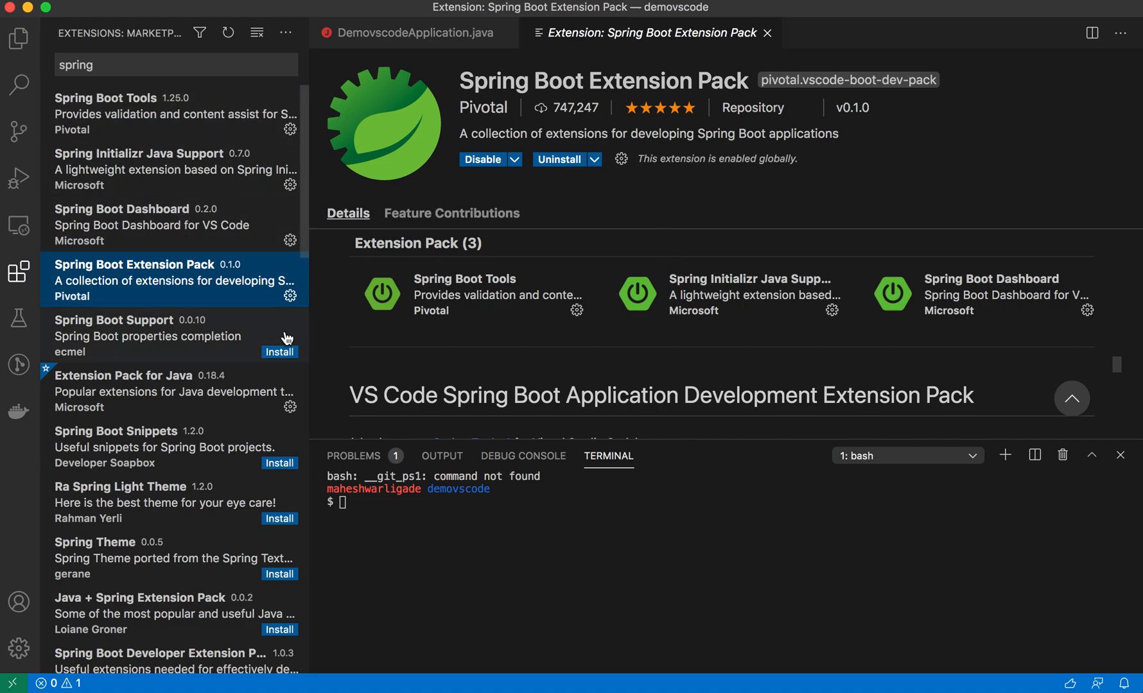
pyautogui.moveTo(525, 208)
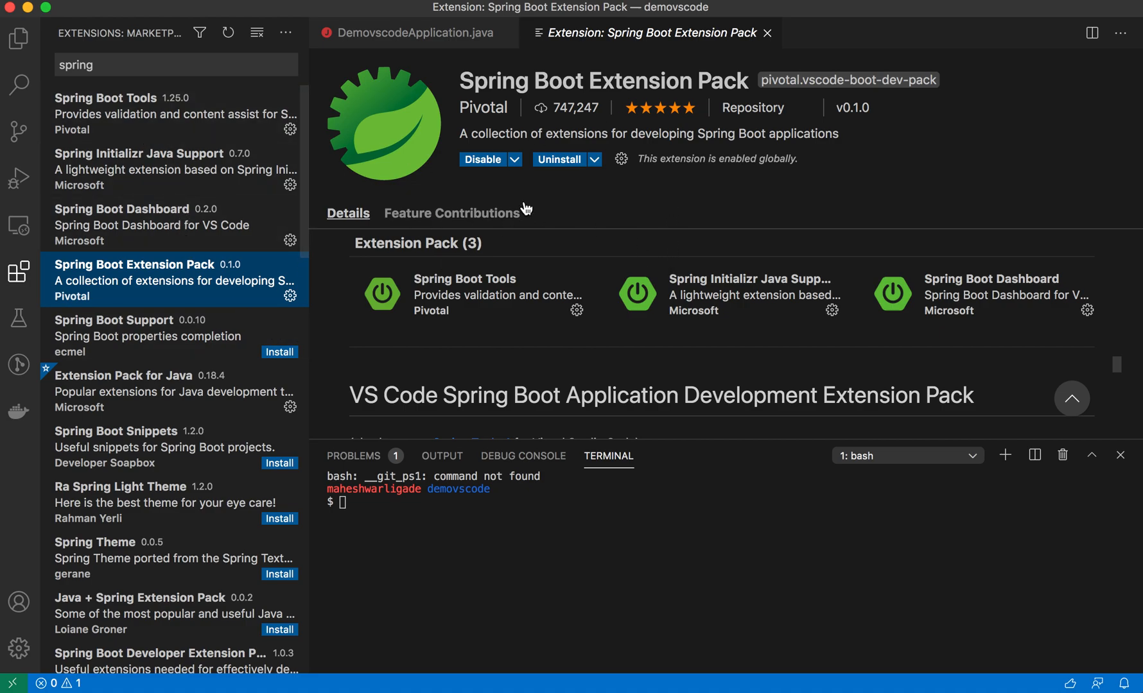
pyautogui.moveTo(580, 208)
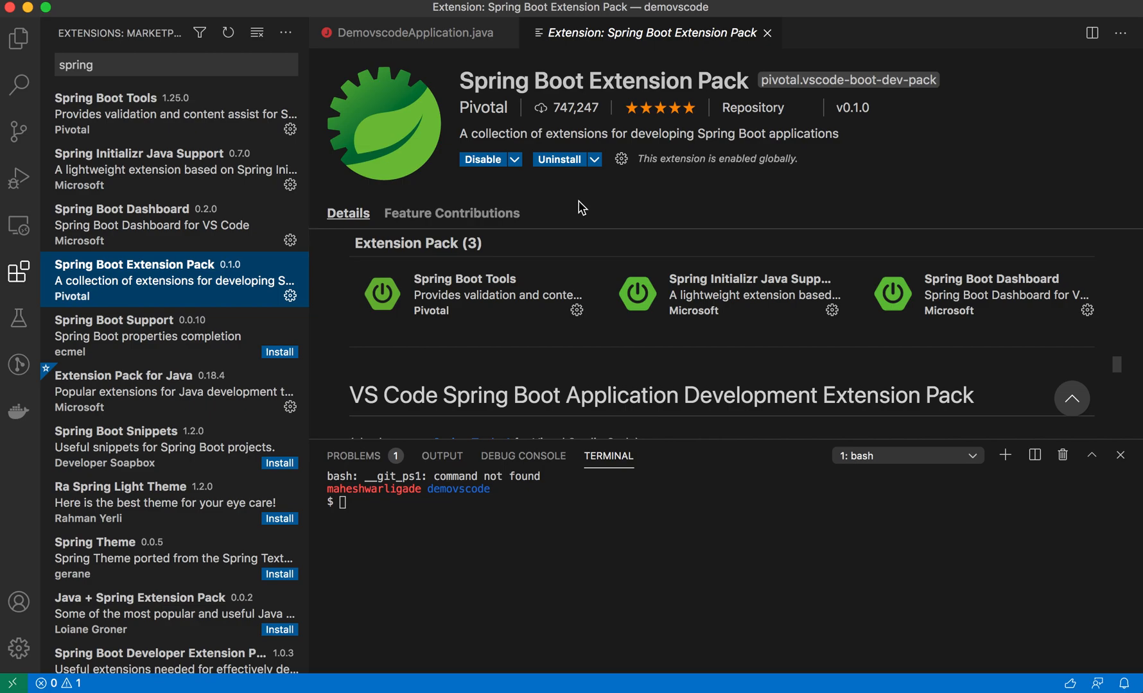
pyautogui.moveTo(724, 40)
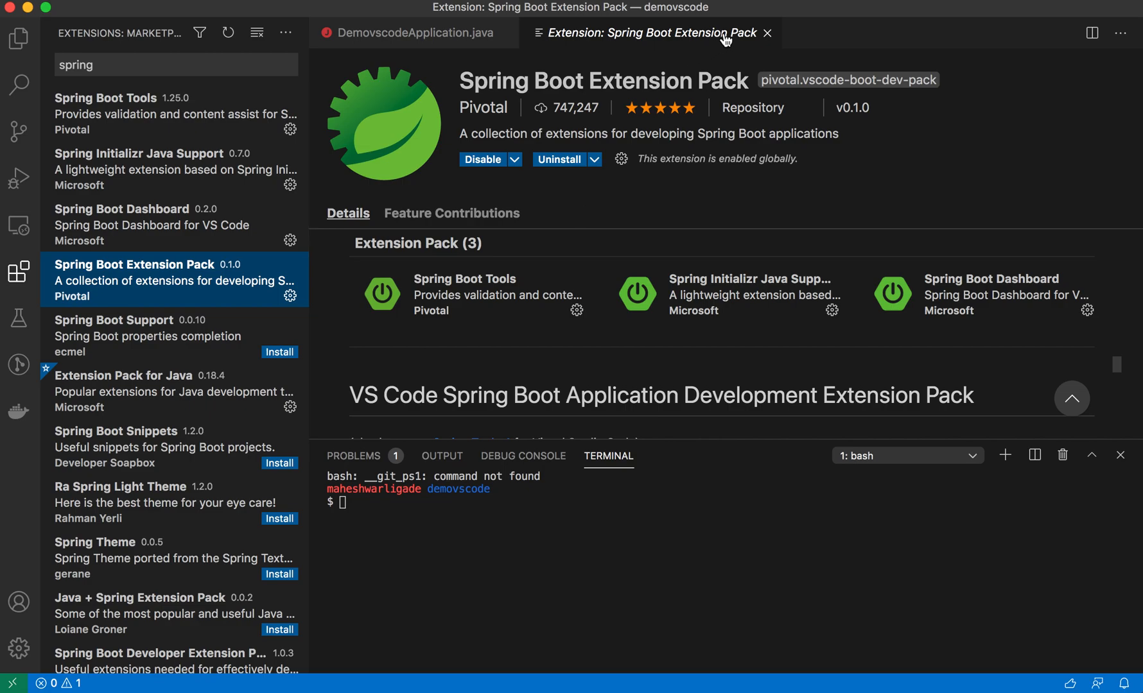
pyautogui.moveTo(767, 34)
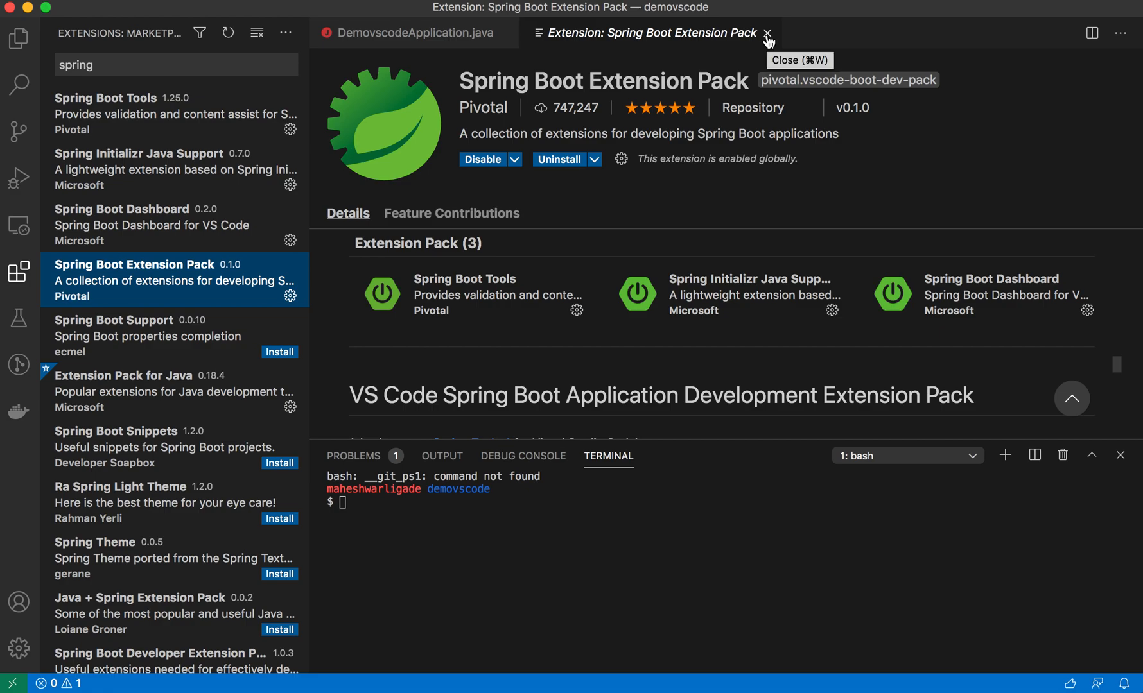
pyautogui.moveTo(503, 180)
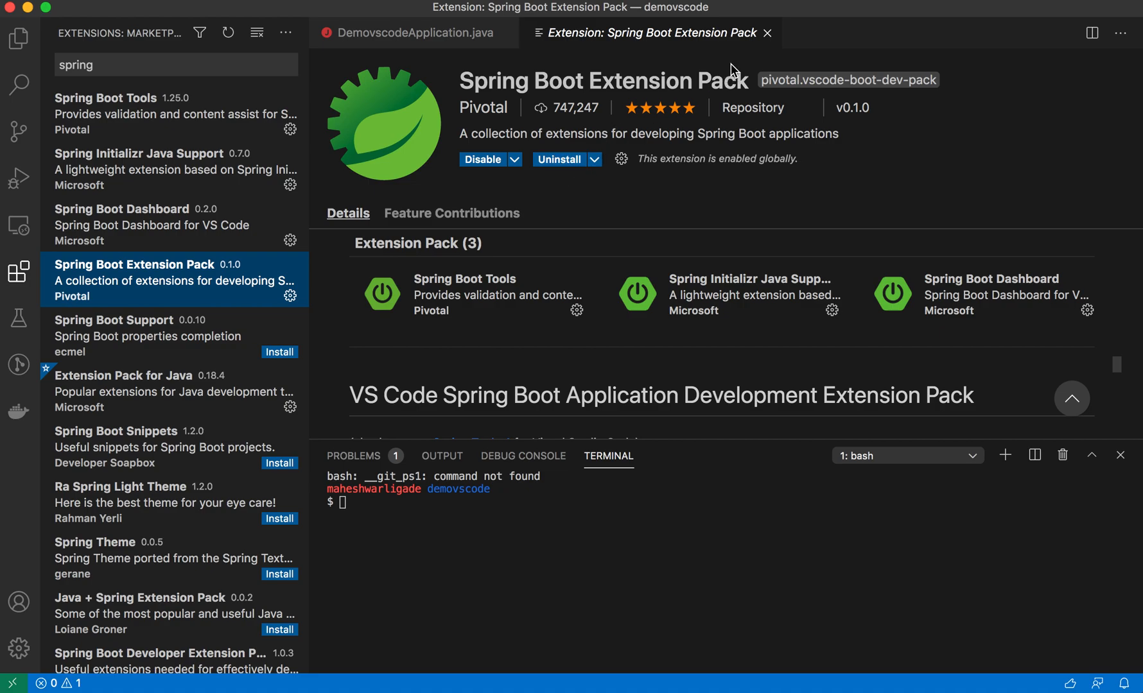
pyautogui.moveTo(769, 35)
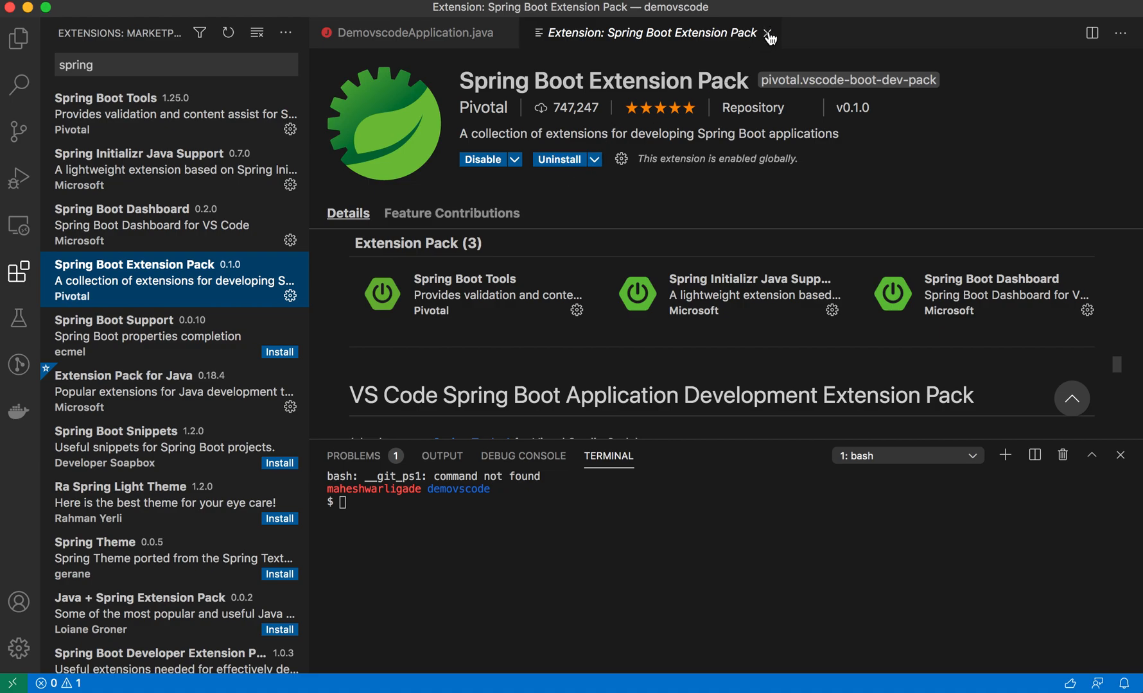
pyautogui.moveTo(18, 38)
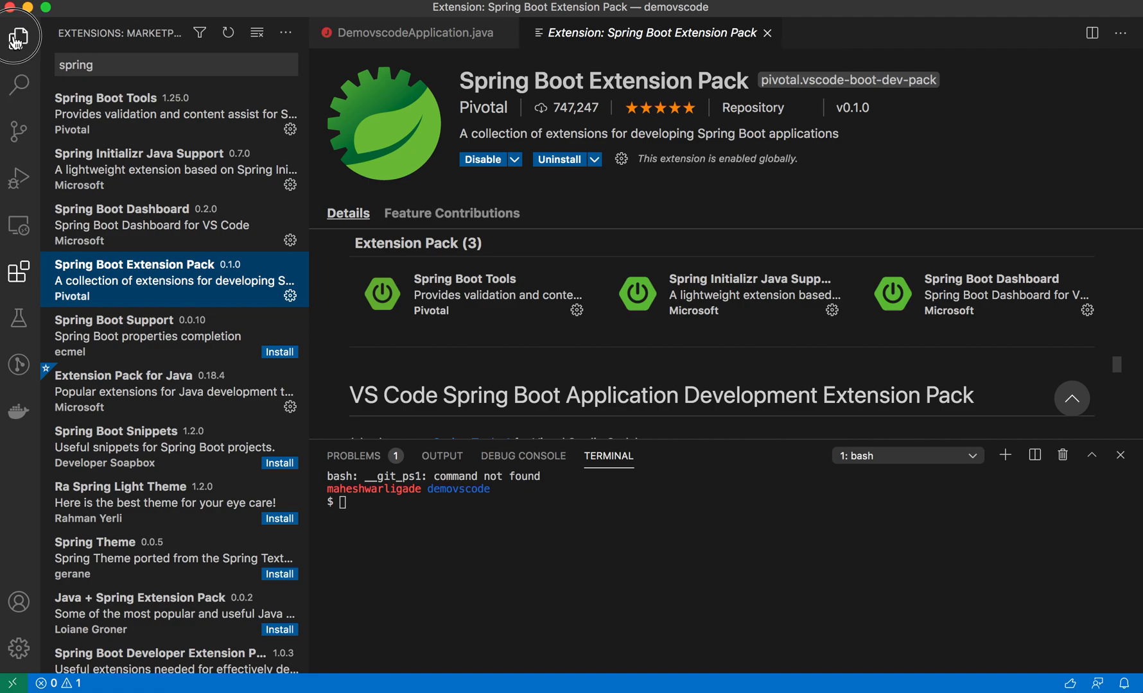
# - Show the project files in Explorer and filter the Command Palette to 'spring' commands
pyautogui.click(18, 38)
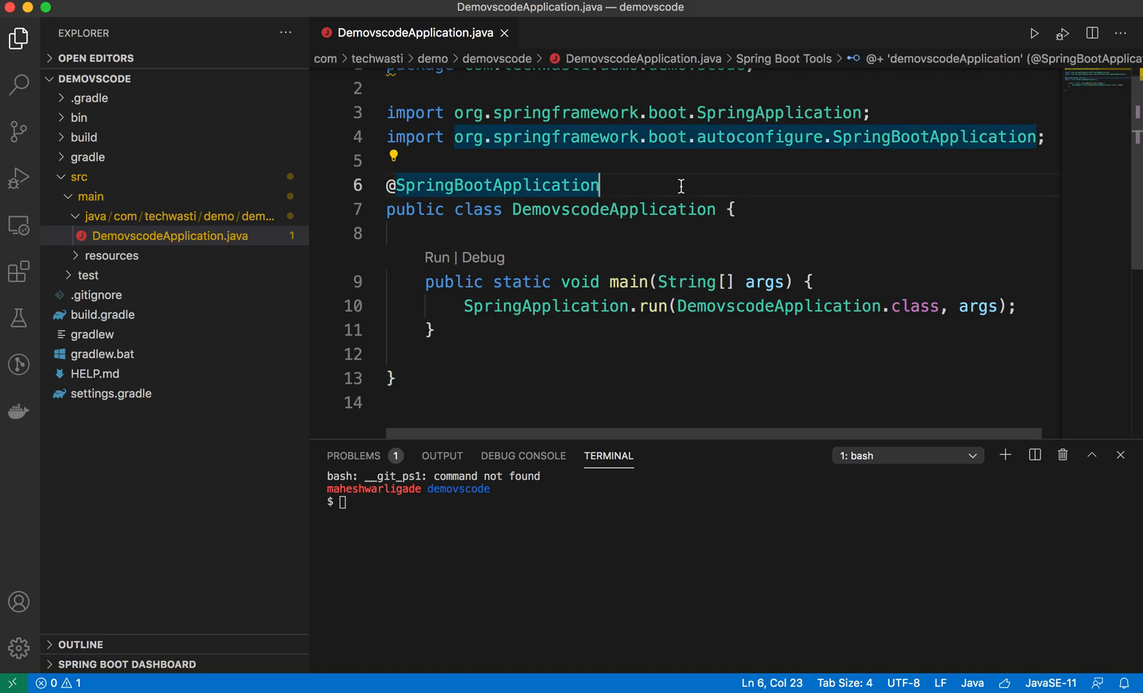
pyautogui.press('Cmd+Shift+P')
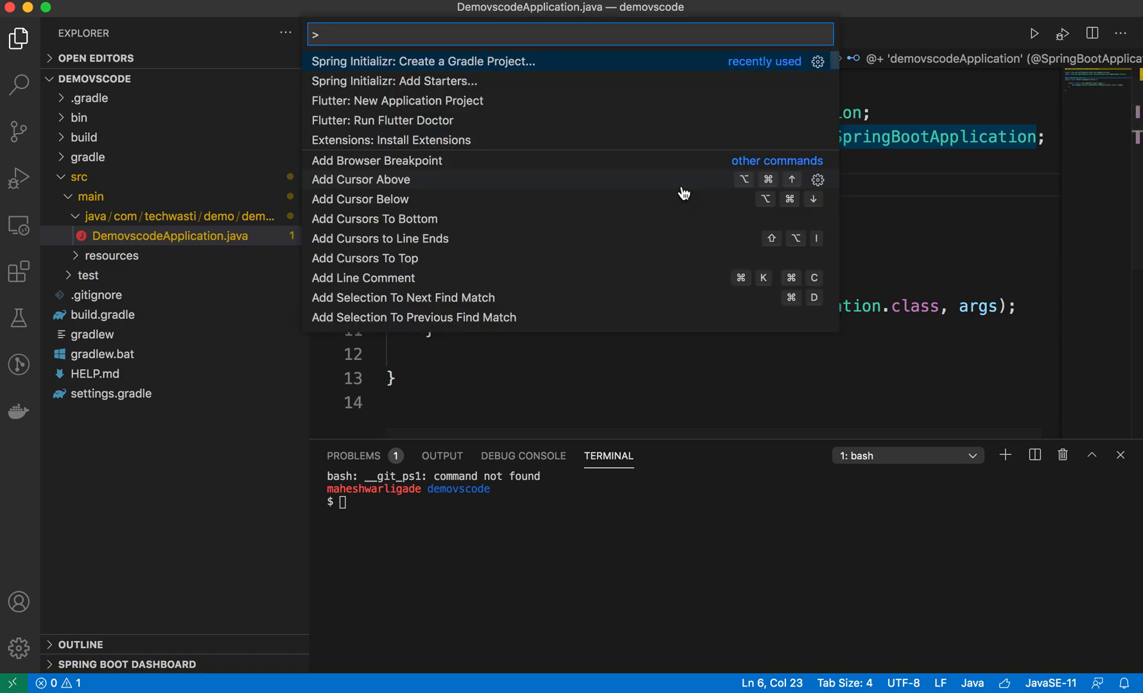
pyautogui.moveTo(506, 81)
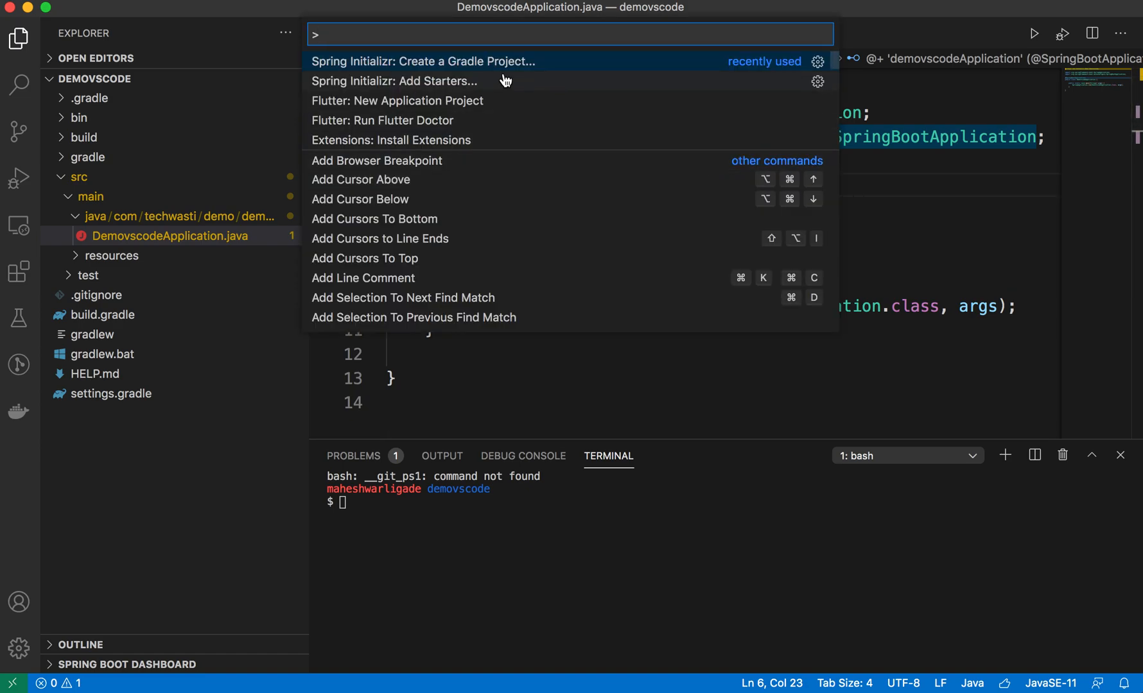
pyautogui.write('spring')
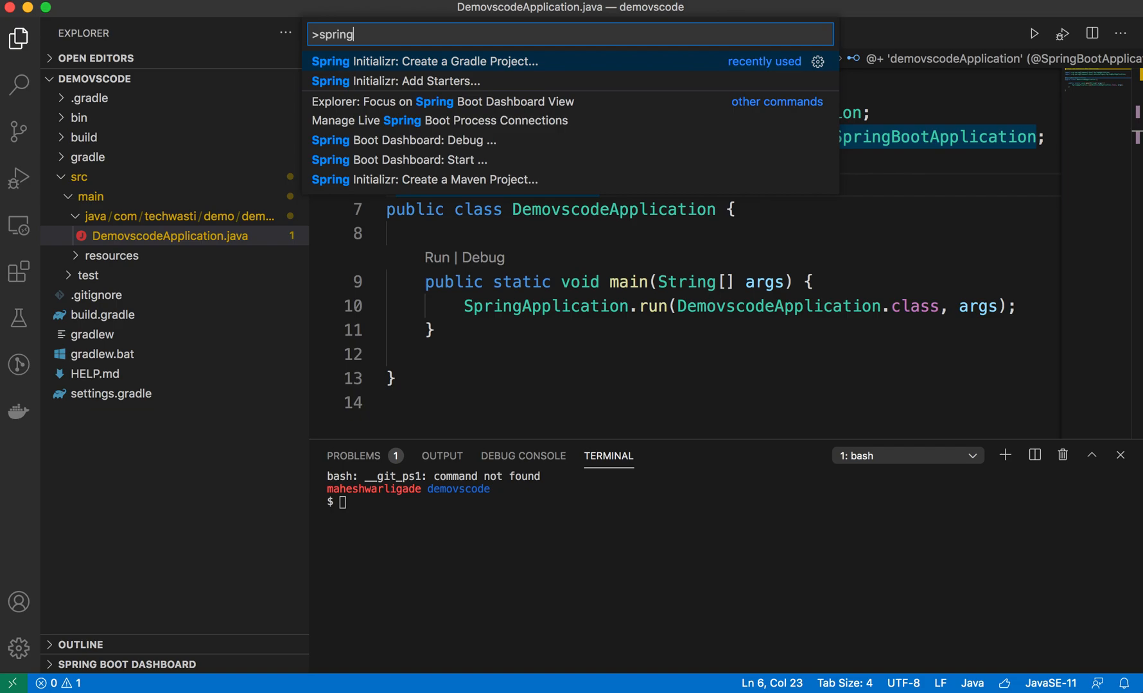
pyautogui.moveTo(470, 144)
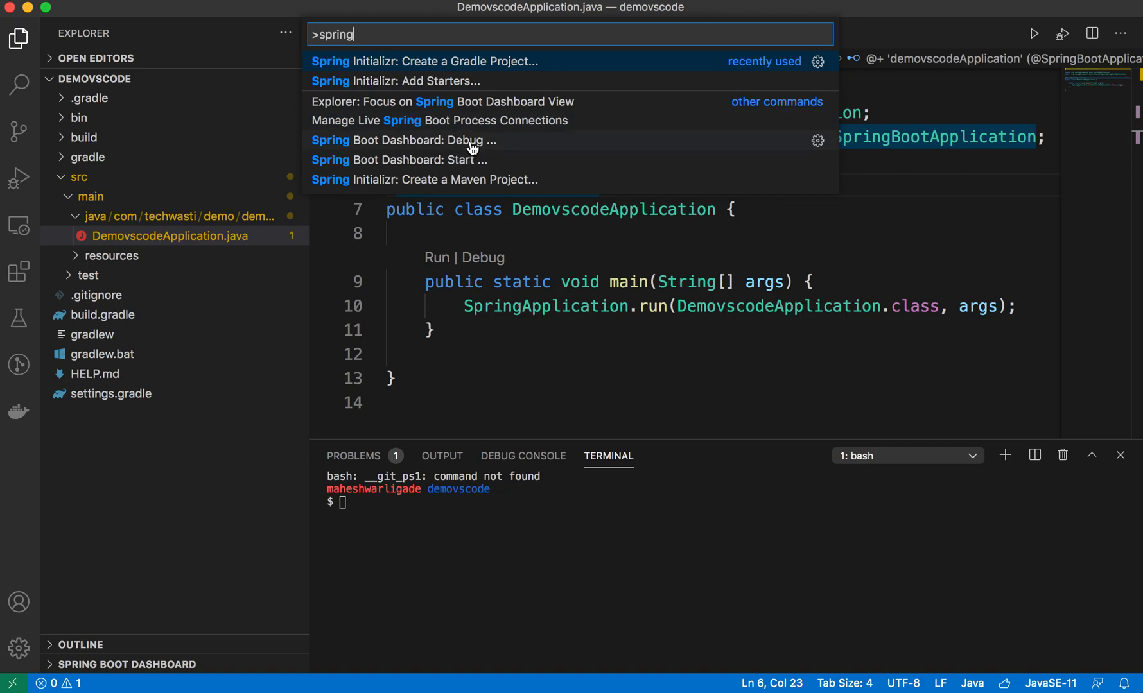
pyautogui.moveTo(474, 180)
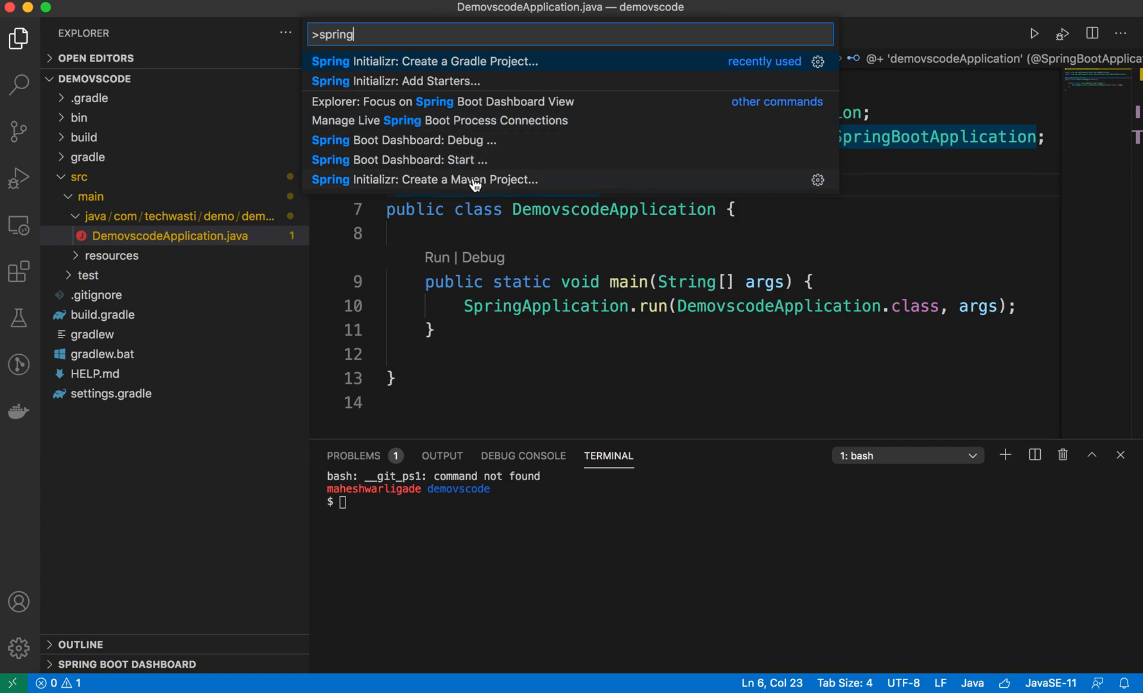
pyautogui.moveTo(498, 65)
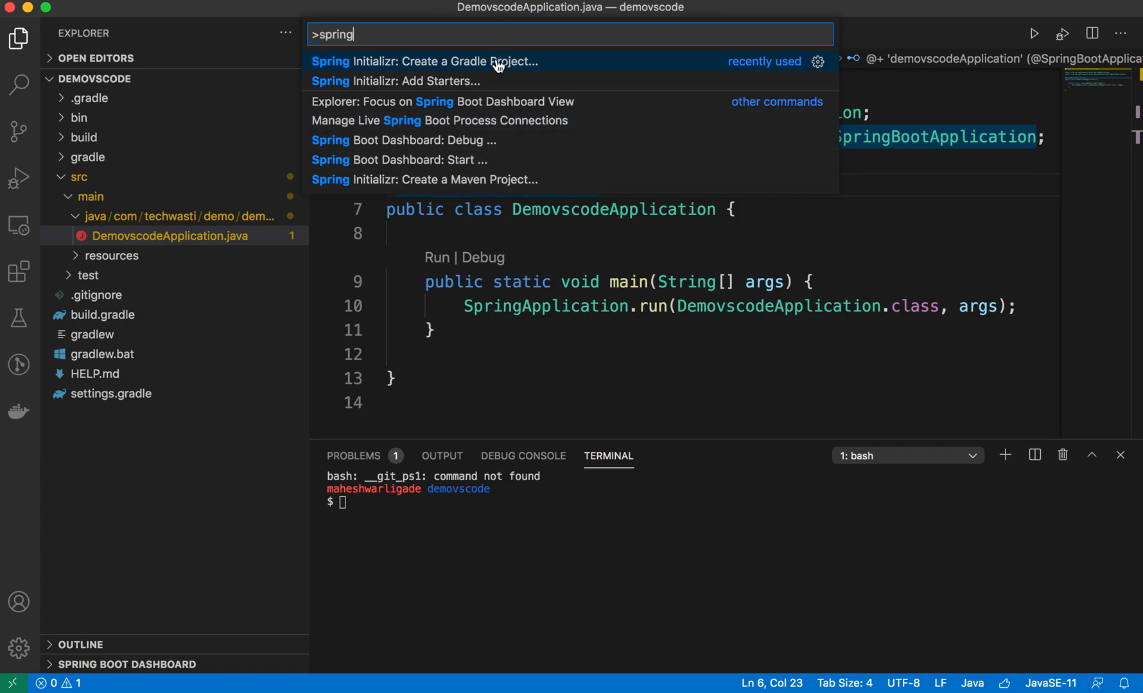
# - Dismiss the Command Palette, returning to the DemovscodeApplication source
pyautogui.click(427, 61)
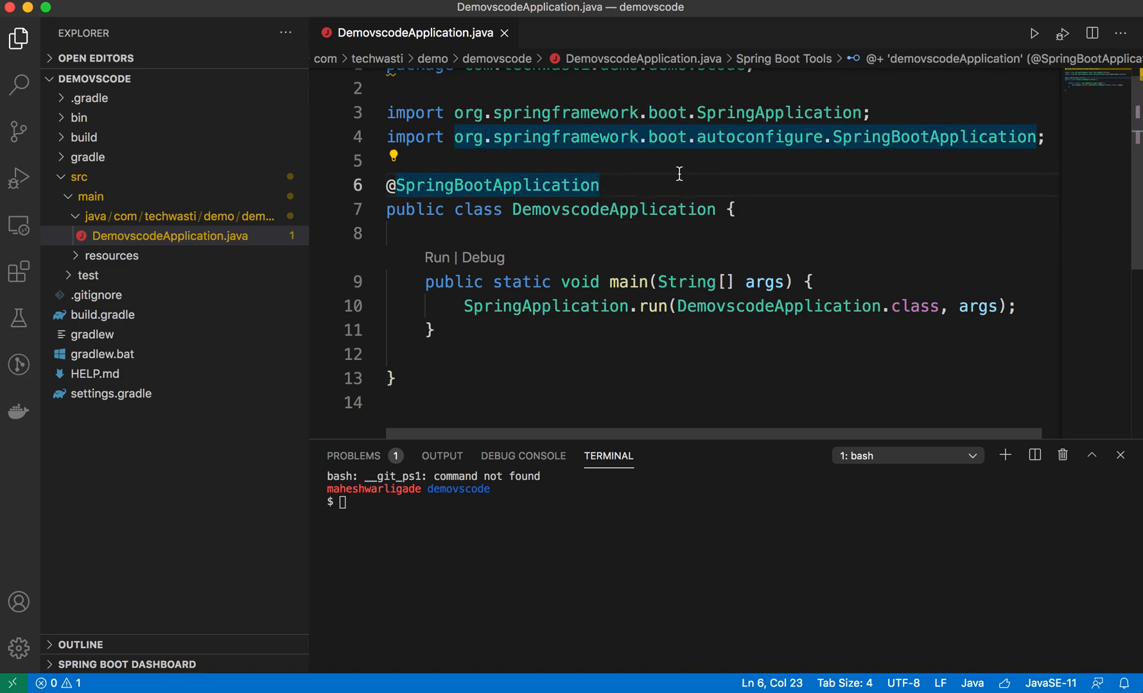
pyautogui.moveTo(435, 275)
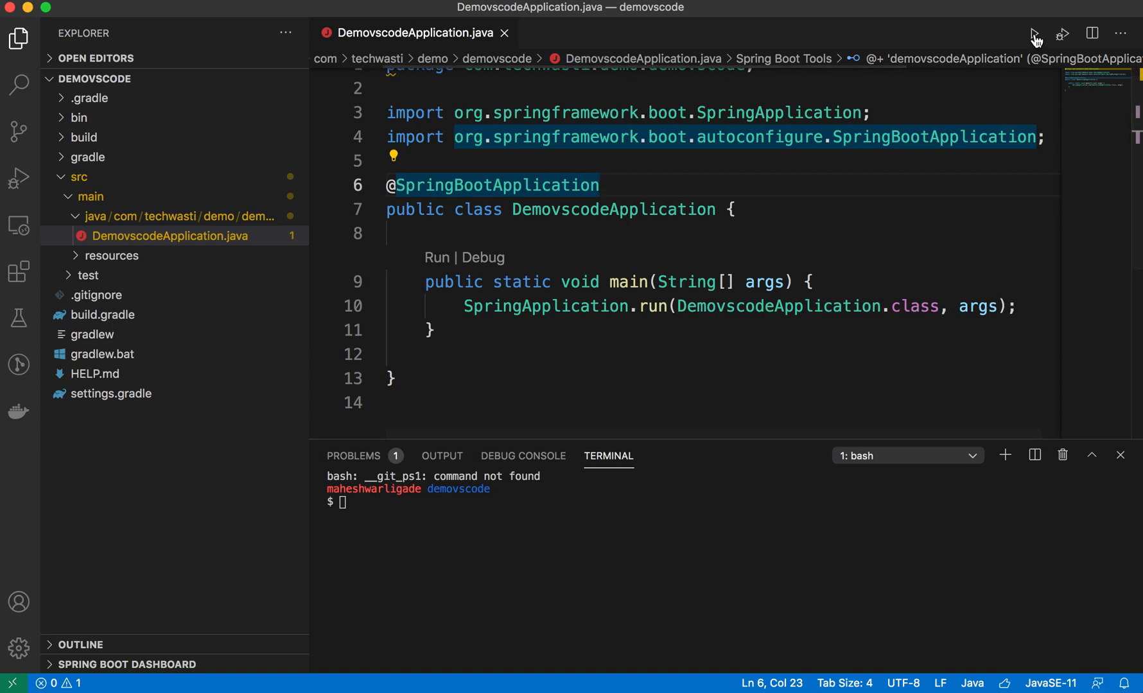
pyautogui.moveTo(1035, 35)
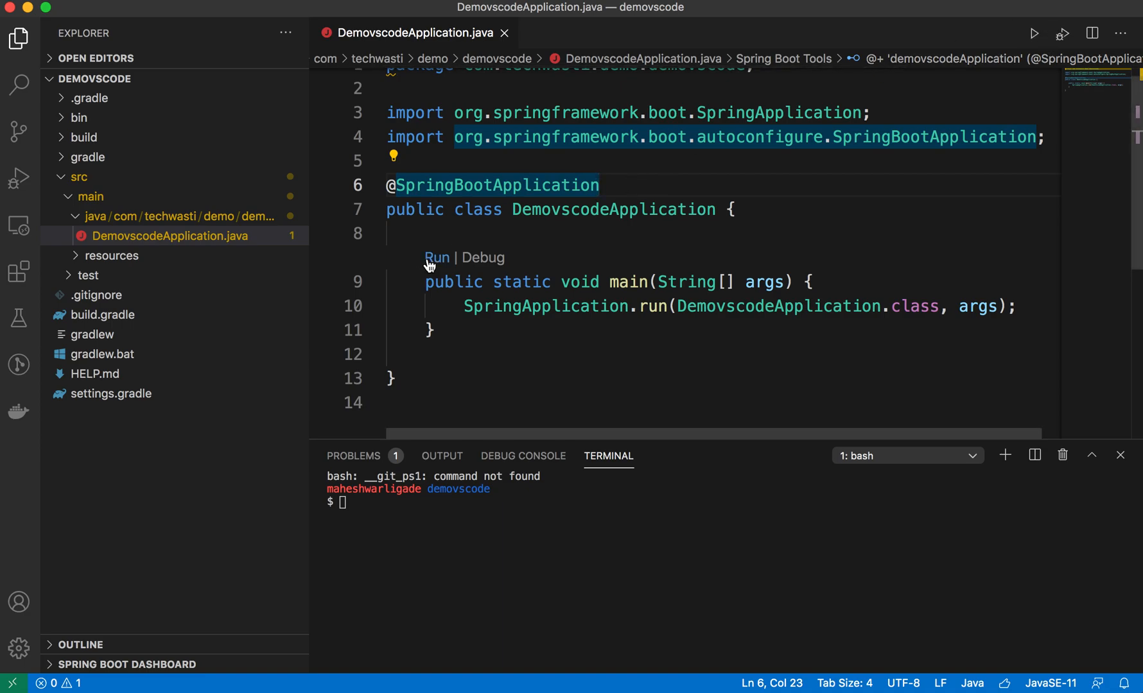
# - Launch DemovscodeApplication from the Run code lens above its main method
pyautogui.click(436, 257)
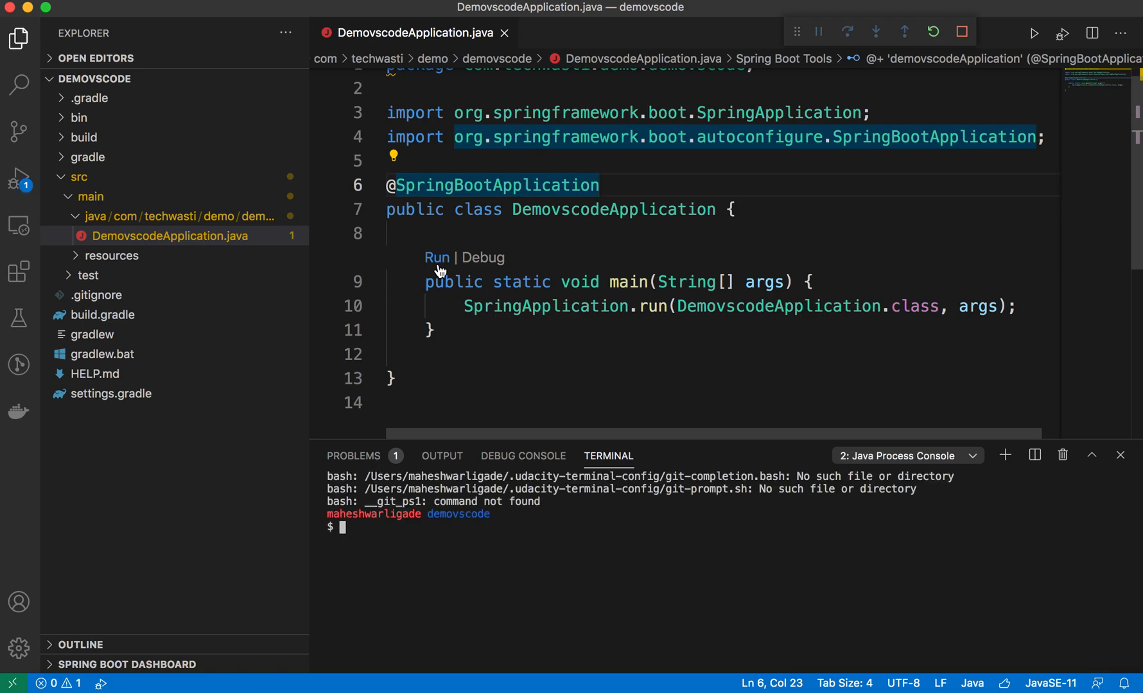
pyautogui.click(435, 257)
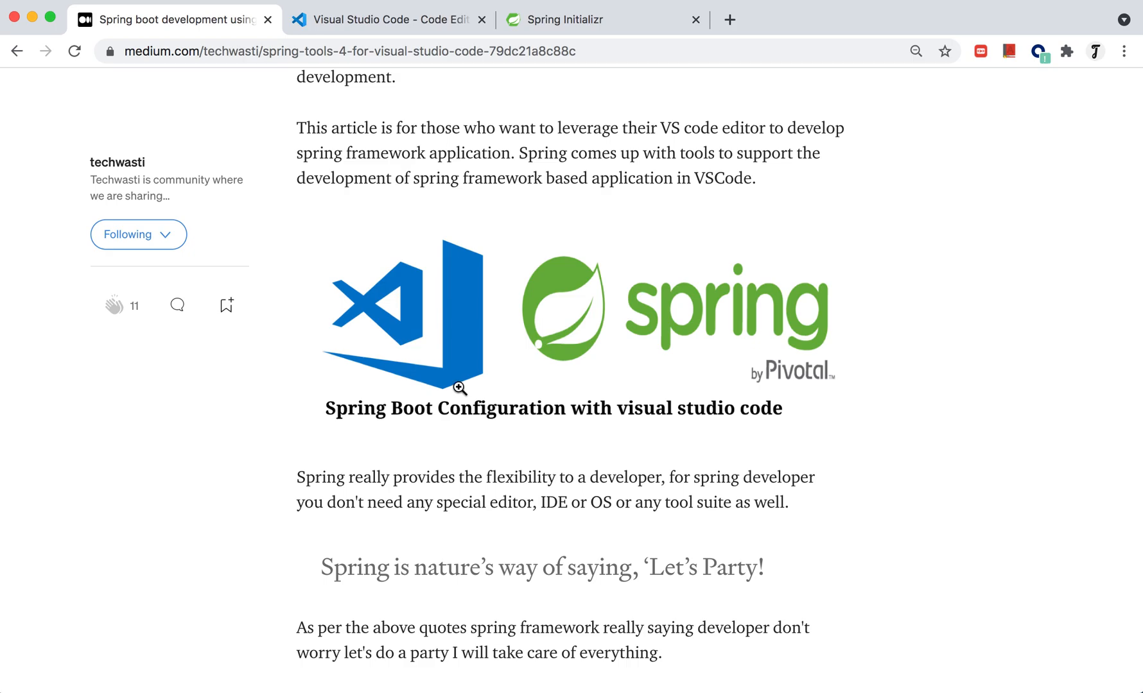
# - Scroll the Medium article down to its assumed configurations and back to the header
pyautogui.scroll(-3)
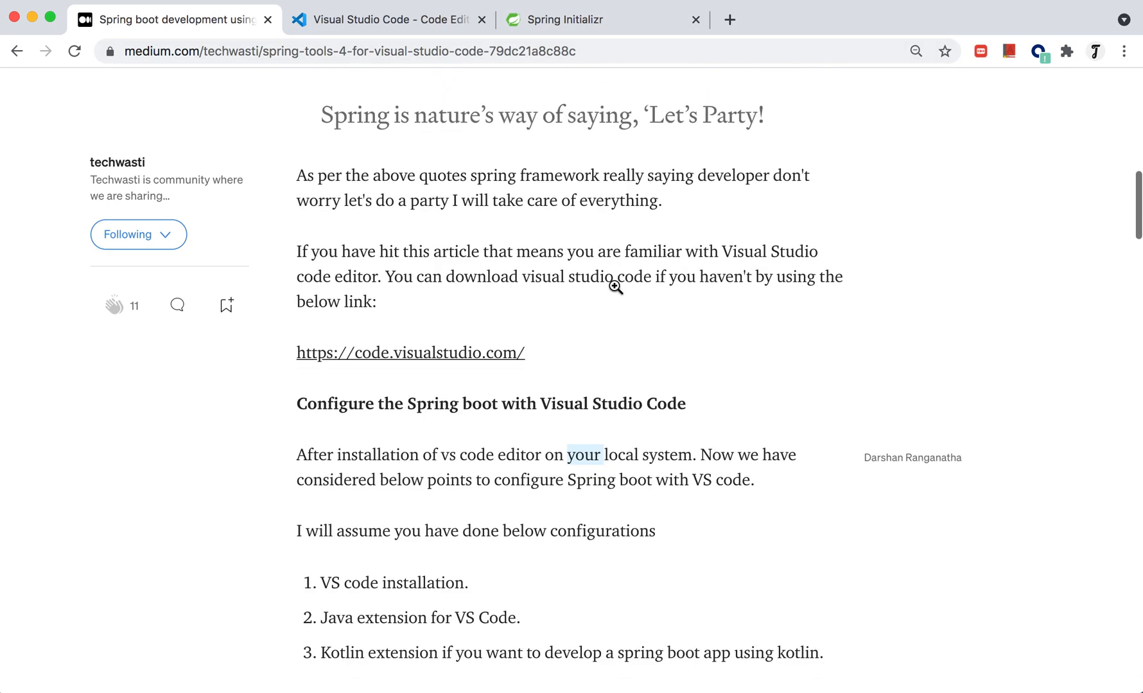
pyautogui.scroll(-3)
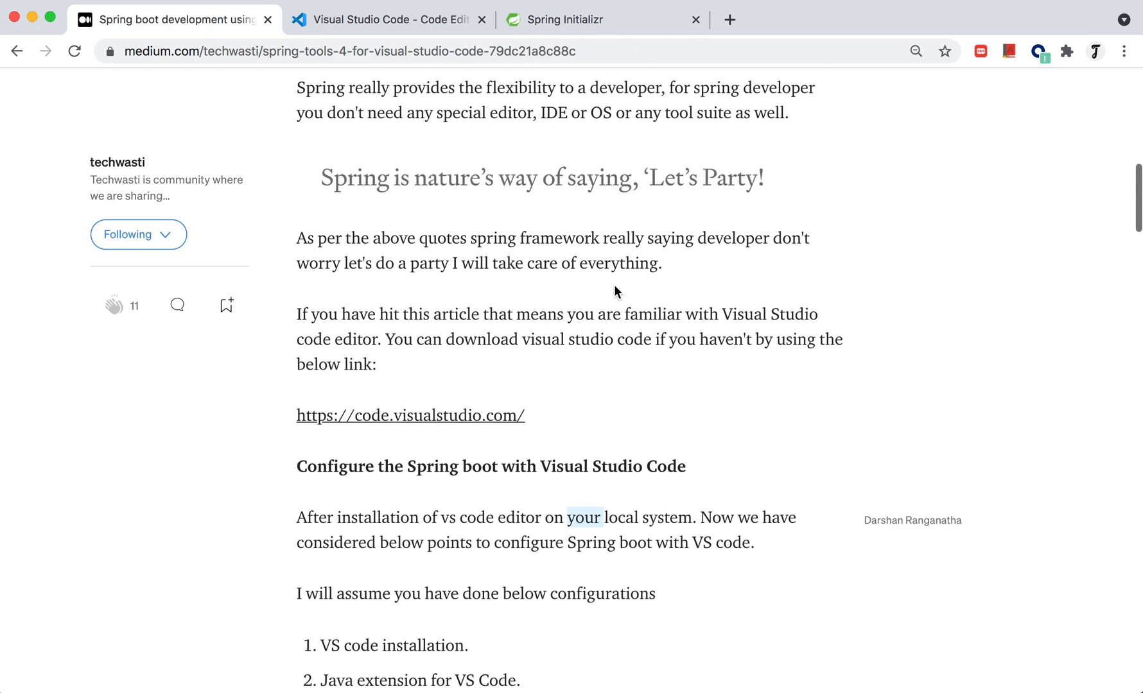
pyautogui.scroll(3)
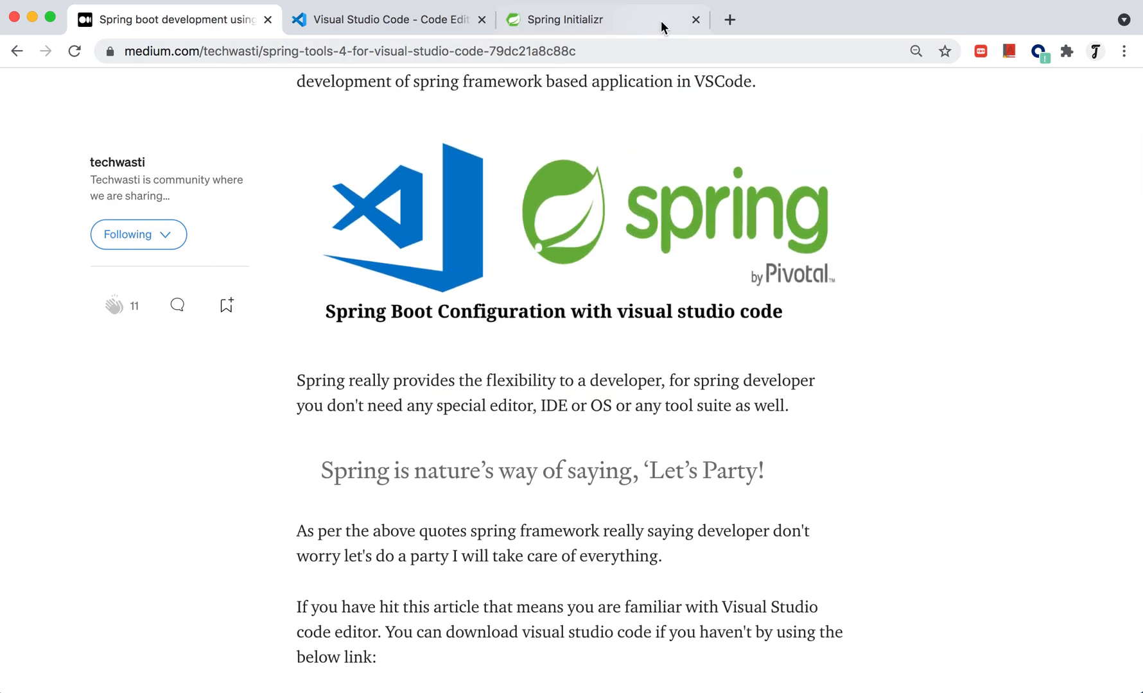